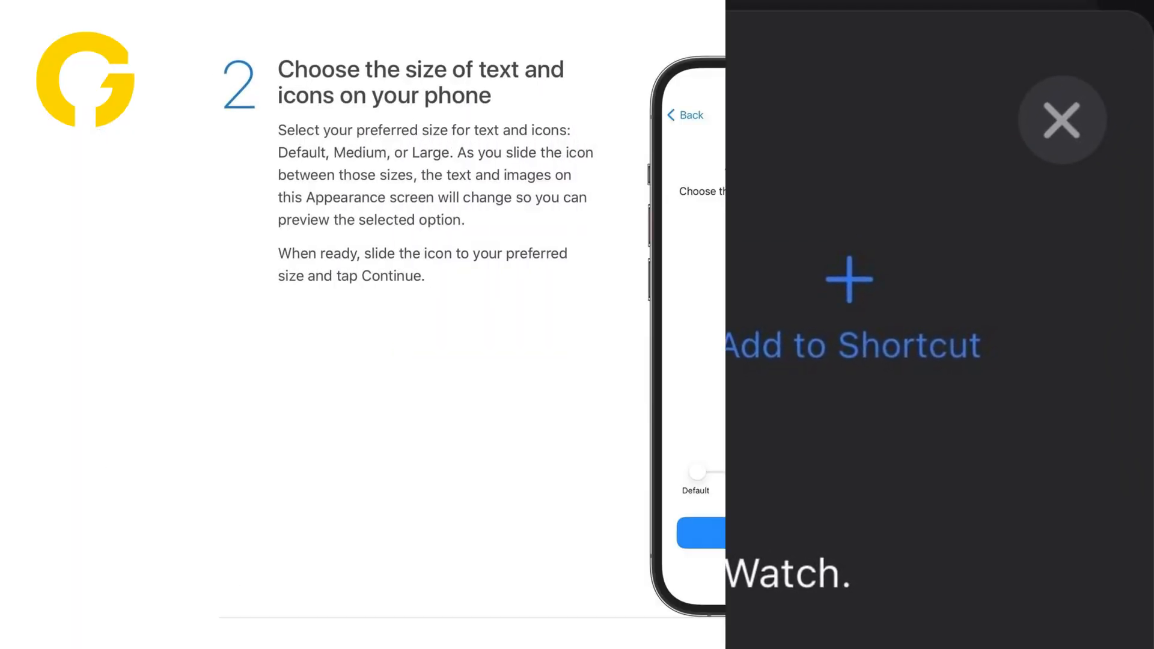
{"action": "left_click", "coordinate": [1062, 119]}
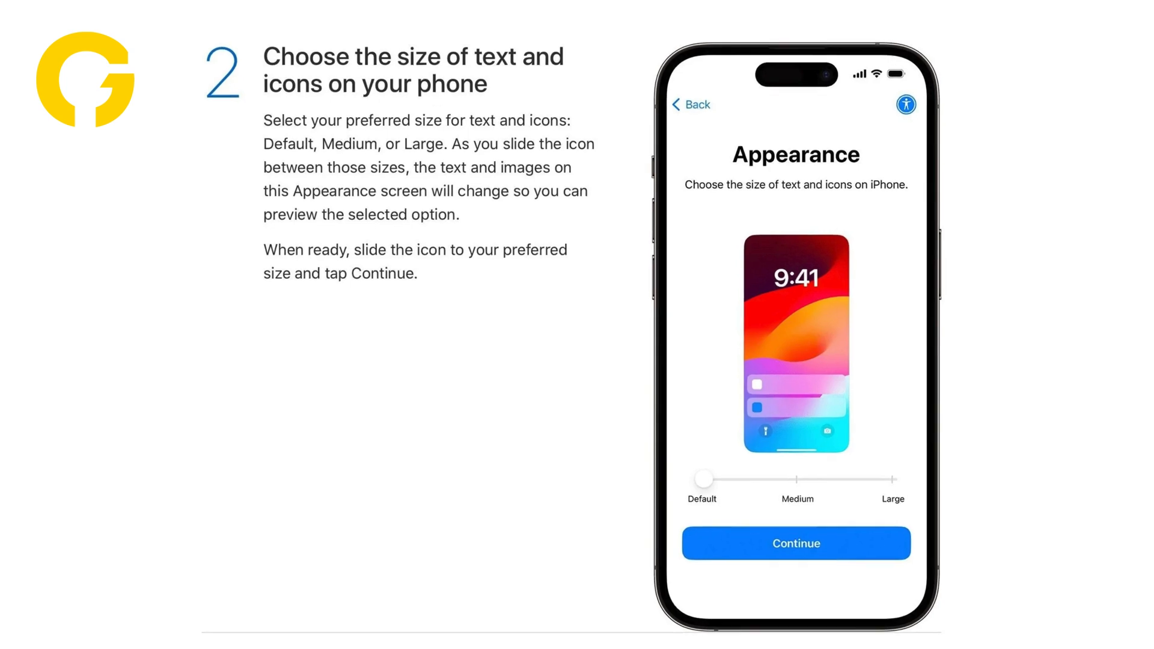